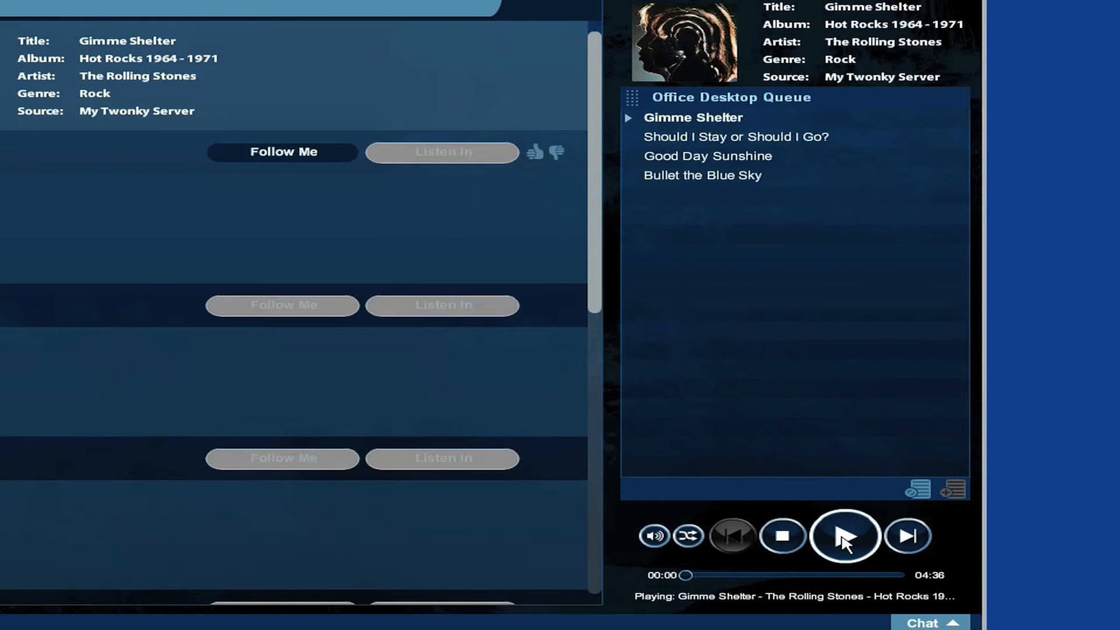
Start playback of the Office Desktop queue and rate the playing song with a thumb
left_click(845, 537)
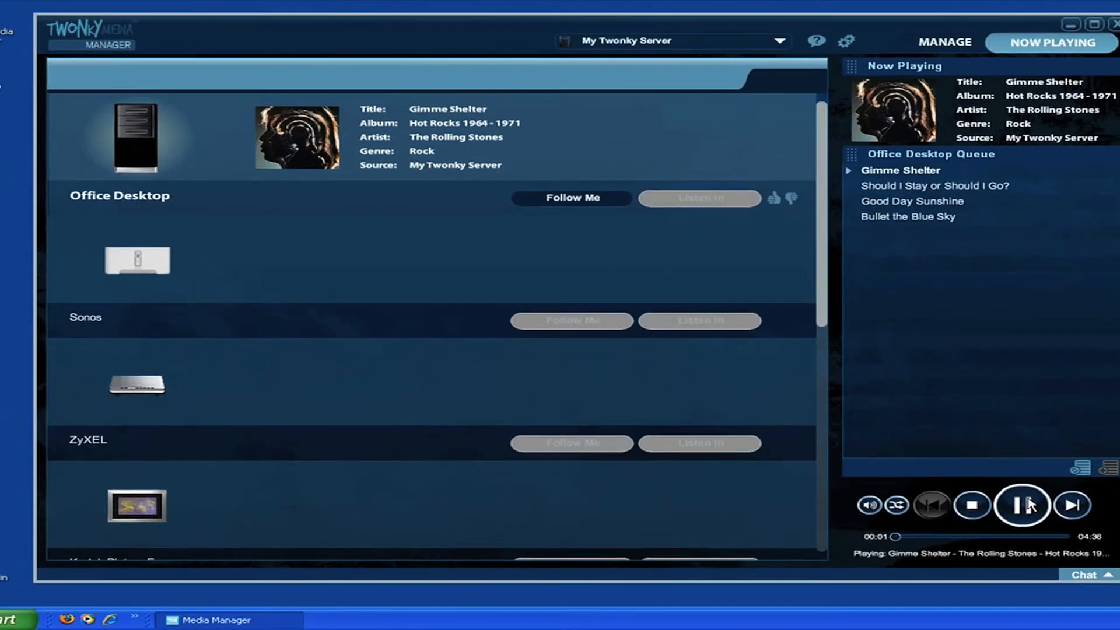
left_click(1020, 504)
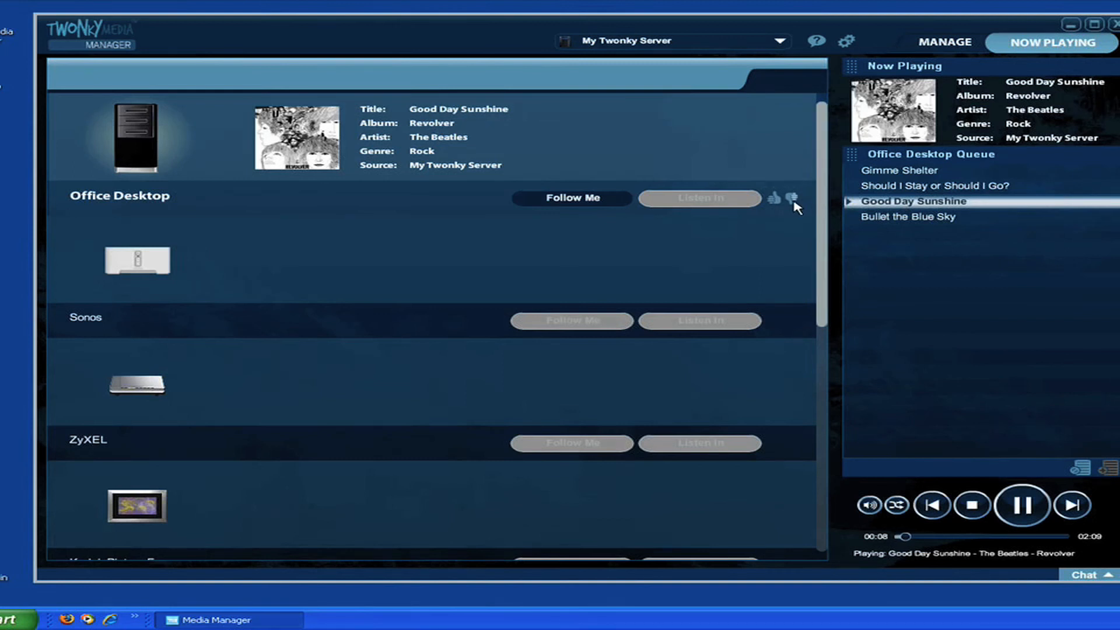
mouse_move(883, 238)
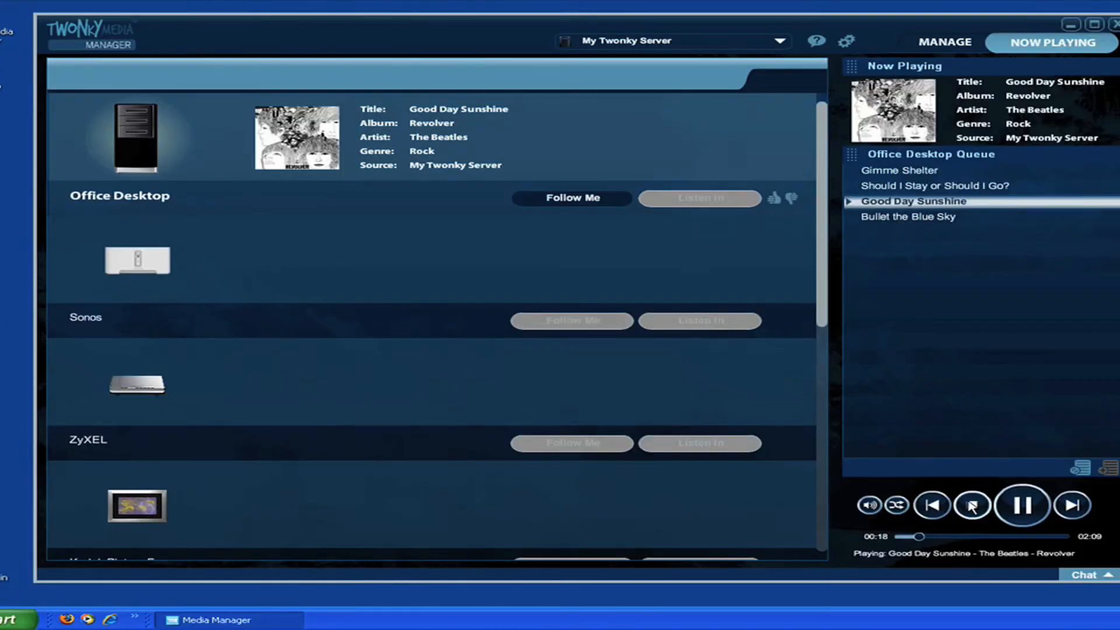
Stop playback and search the Manage music library for 'gimme' to find Gimme Shelter
left_click(972, 505)
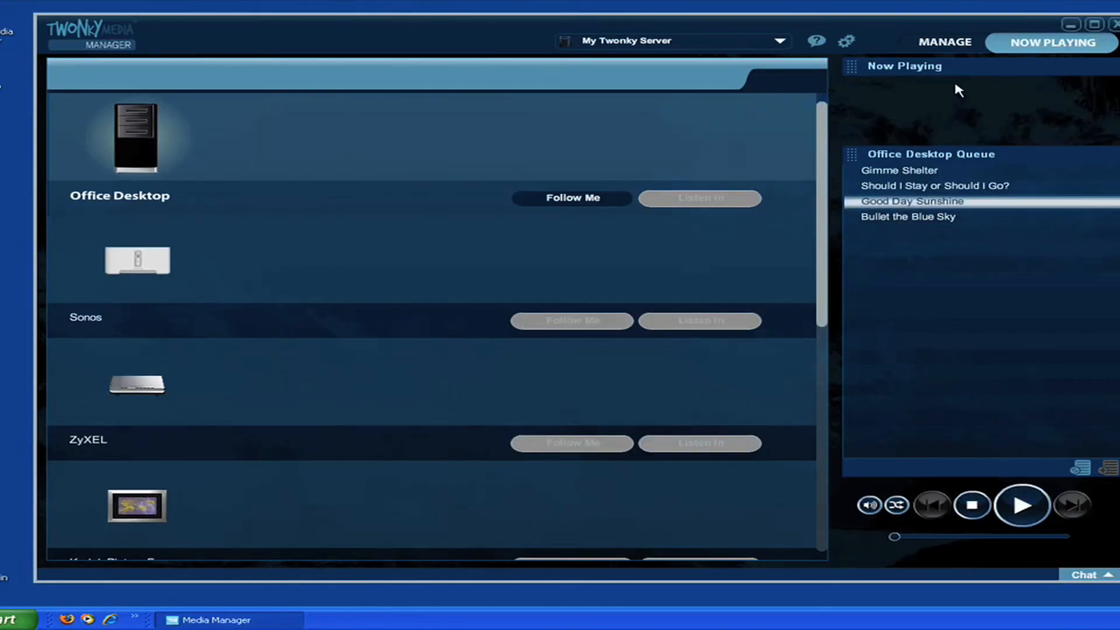
left_click(945, 42)
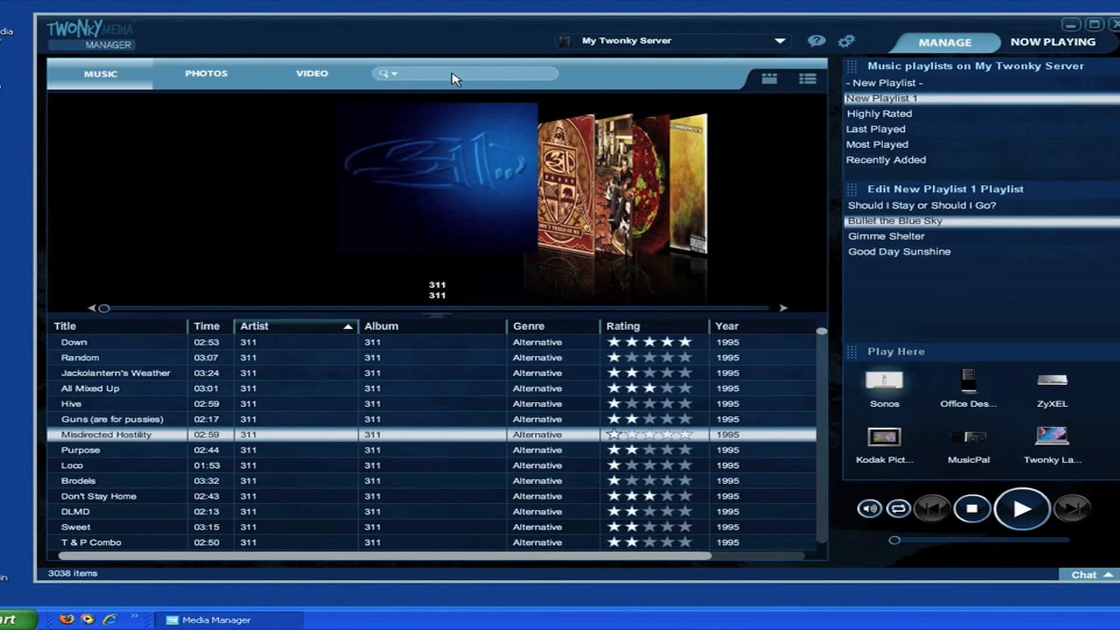
left_click(438, 73)
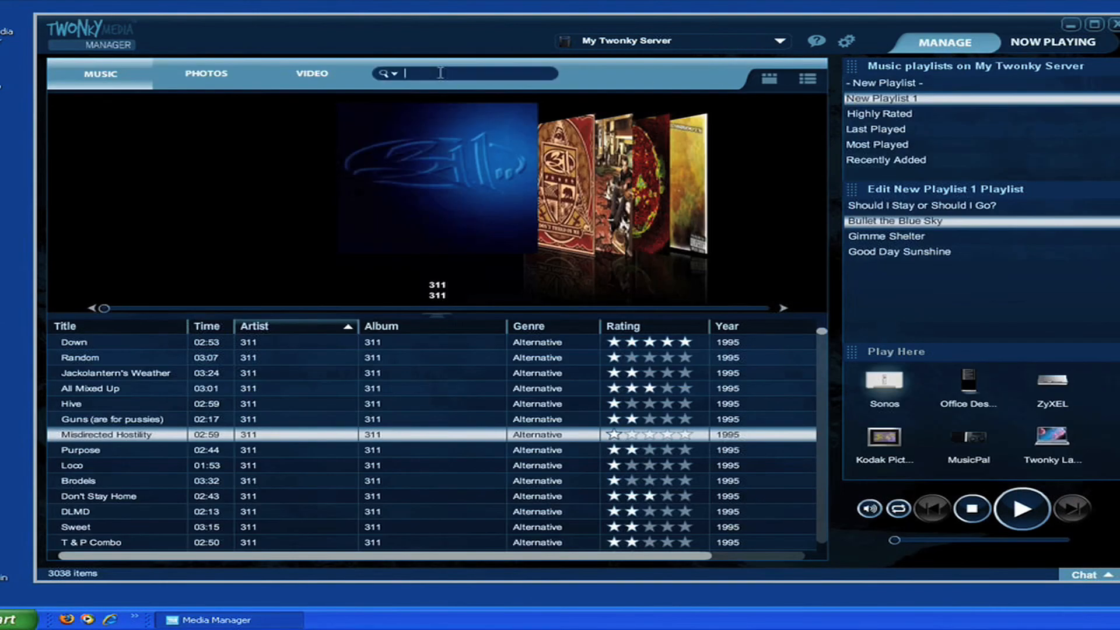
type("d")
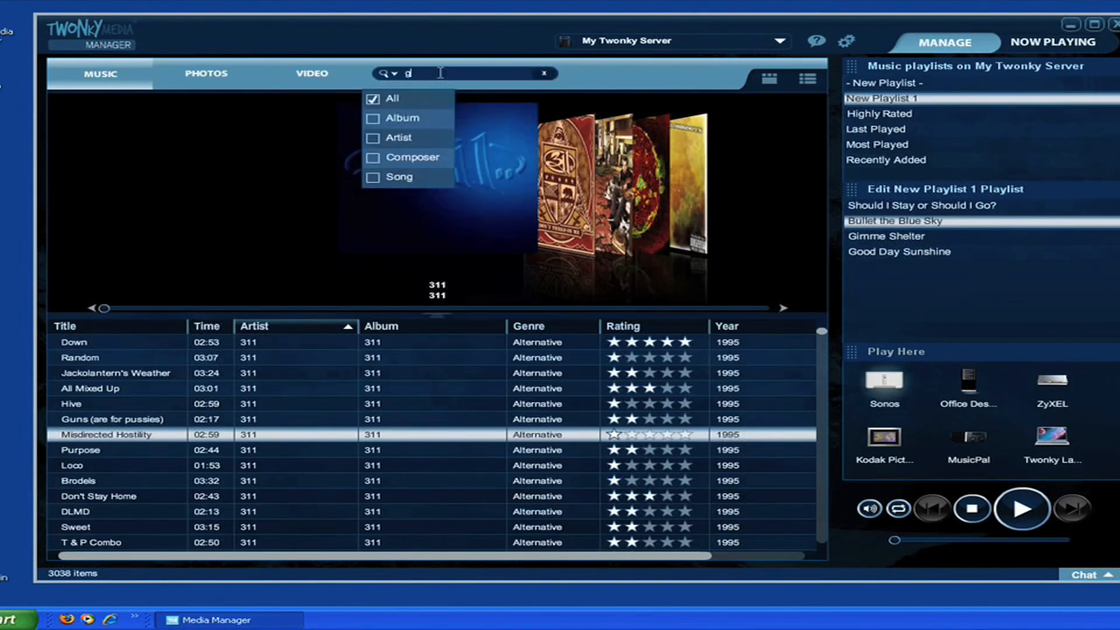
type("gimme")
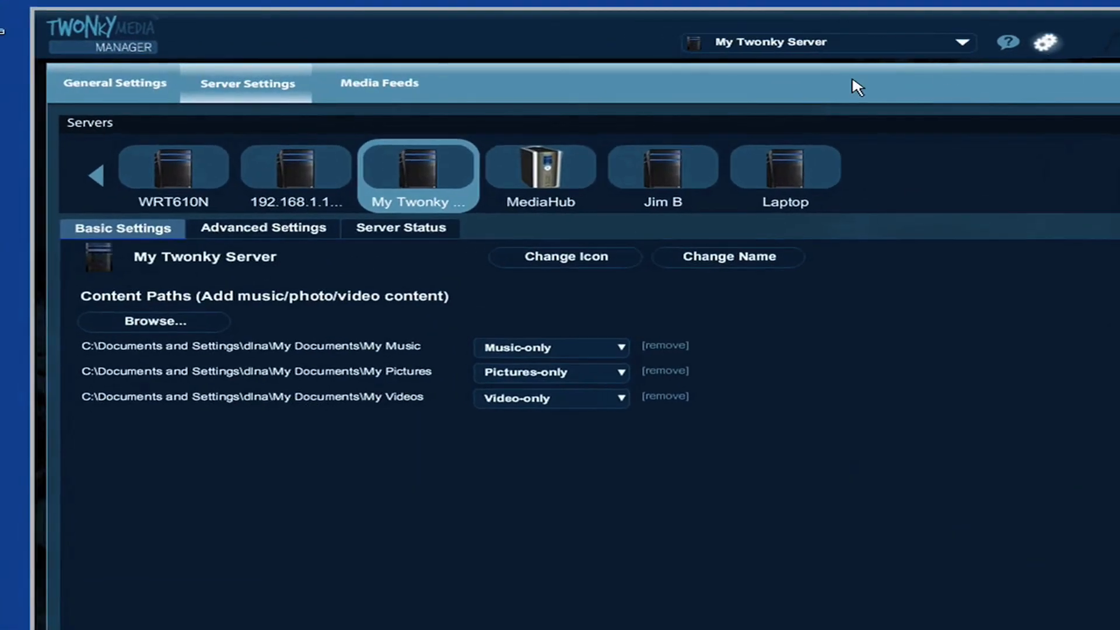
Show the General Settings with the thumbs-up/down rating defaults
left_click(115, 83)
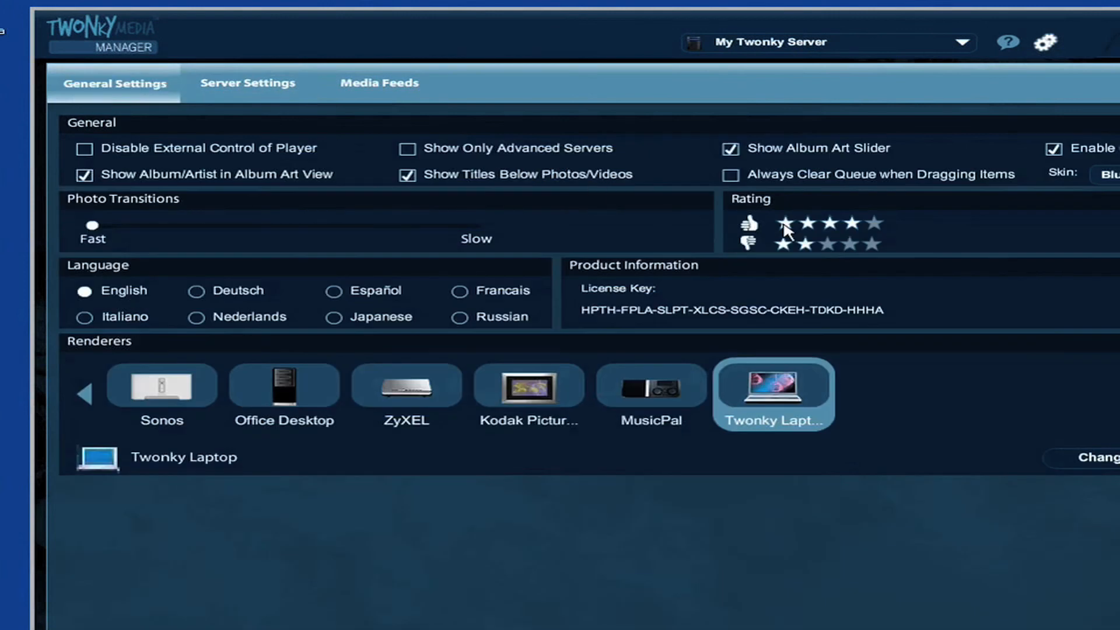
mouse_move(872, 308)
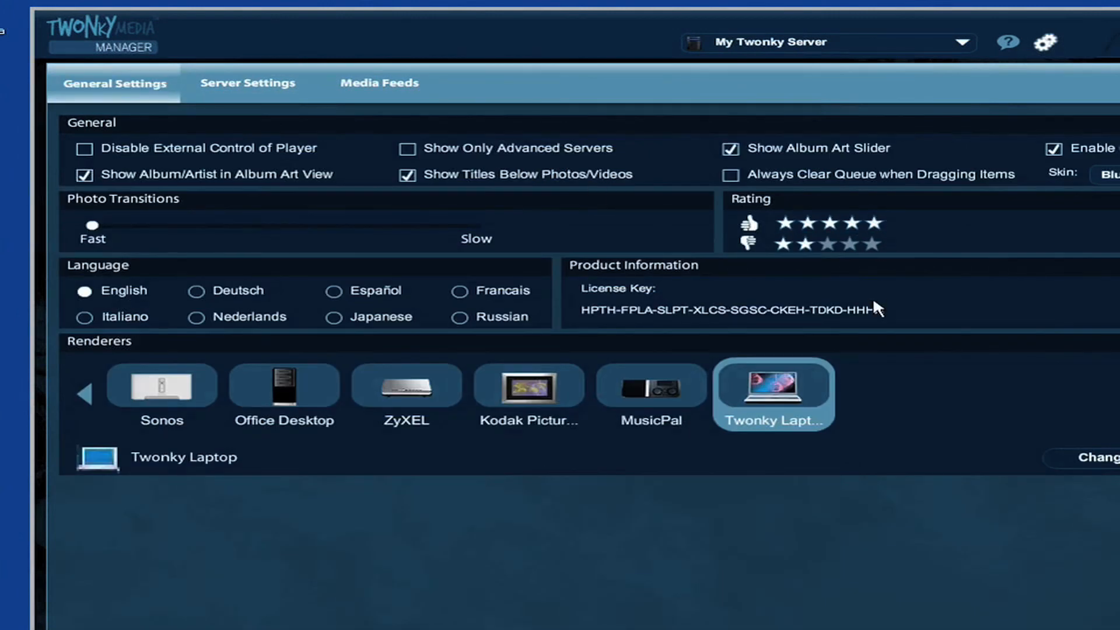